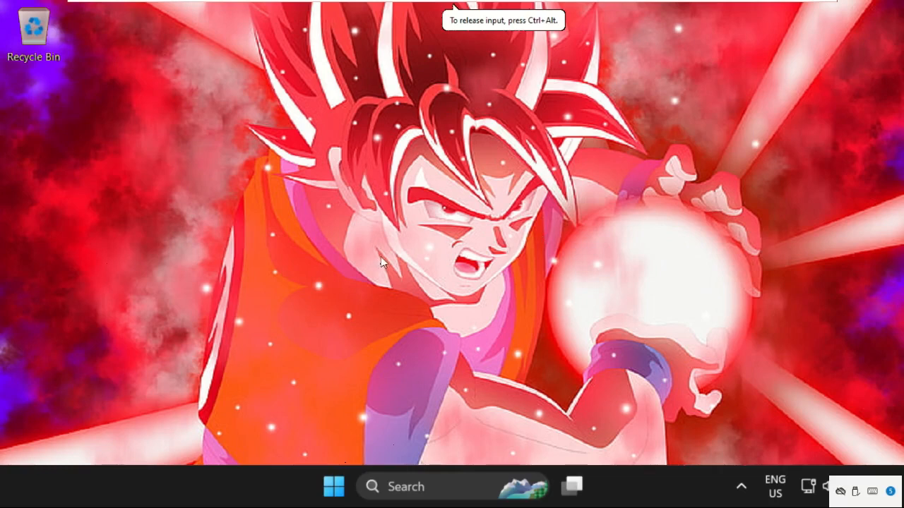
pyautogui.moveTo(432, 380)
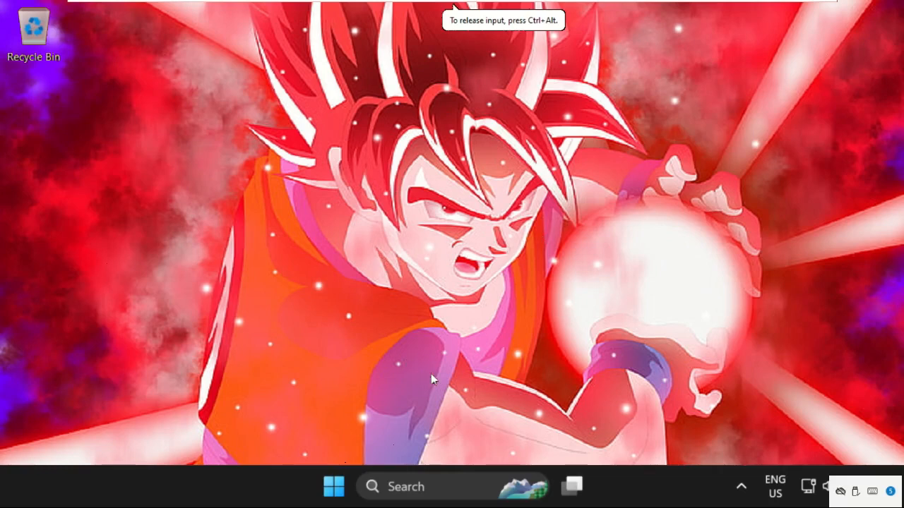
pyautogui.moveTo(418, 487)
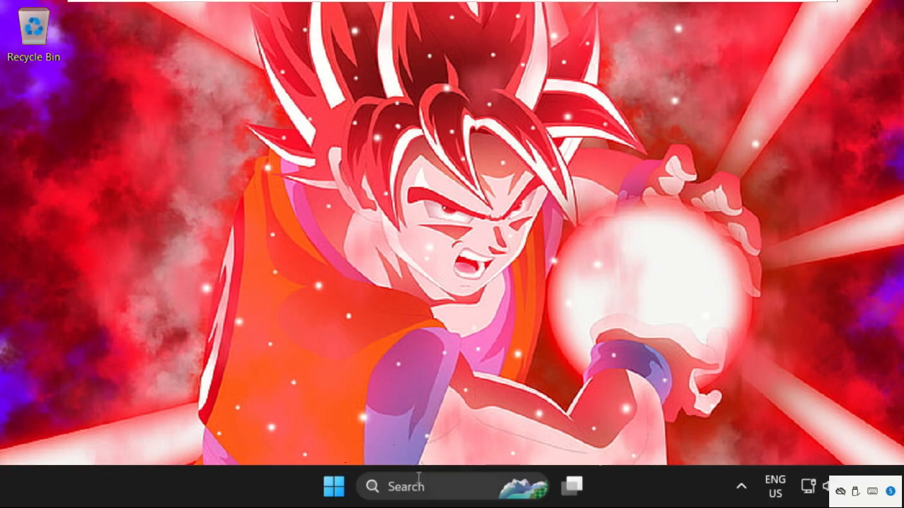
# Search Windows for 'powercfg.cpl'
pyautogui.click(406, 486)
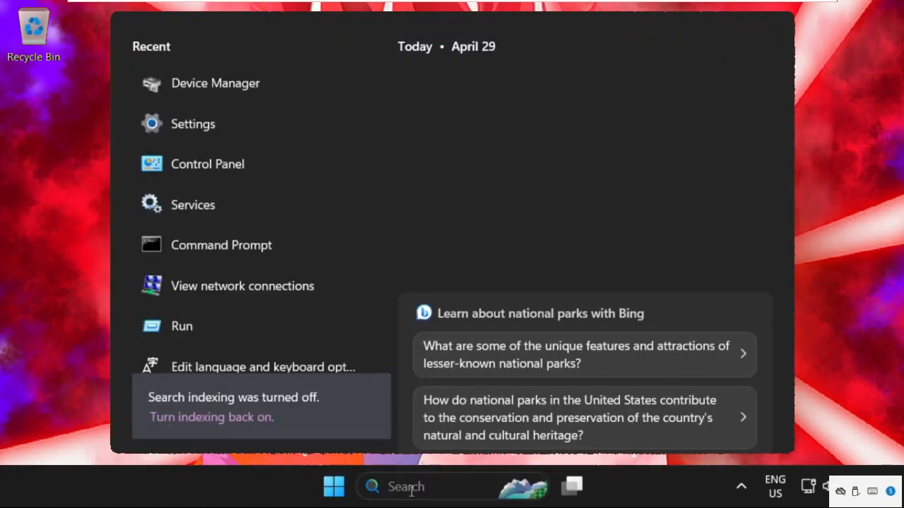
pyautogui.write('p')
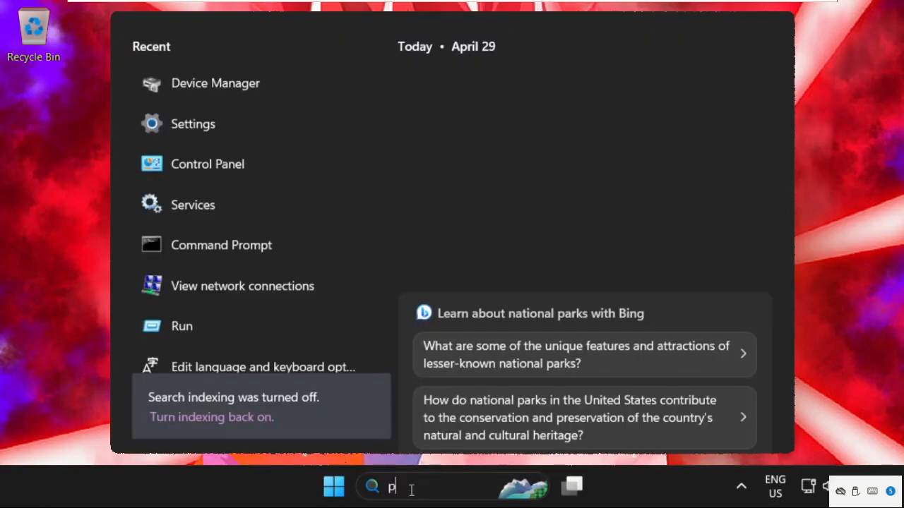
pyautogui.write('owercfg.c')
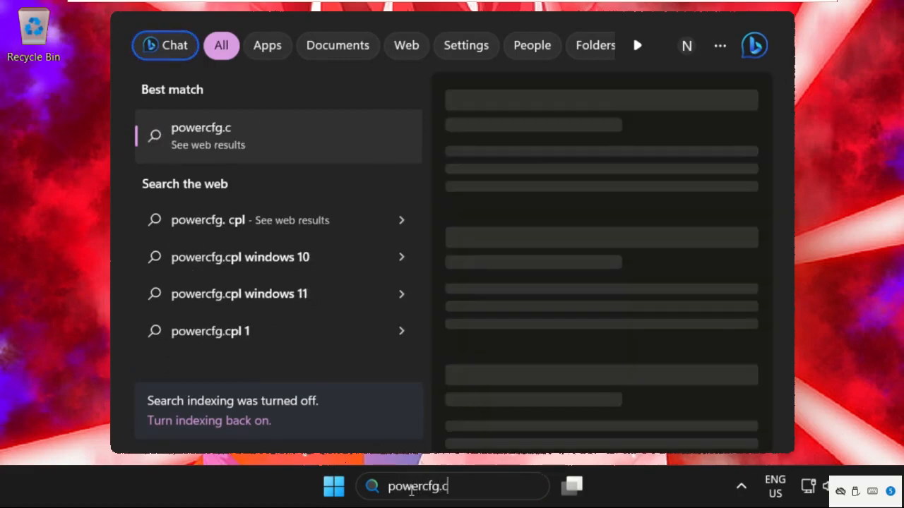
pyautogui.write('pl')
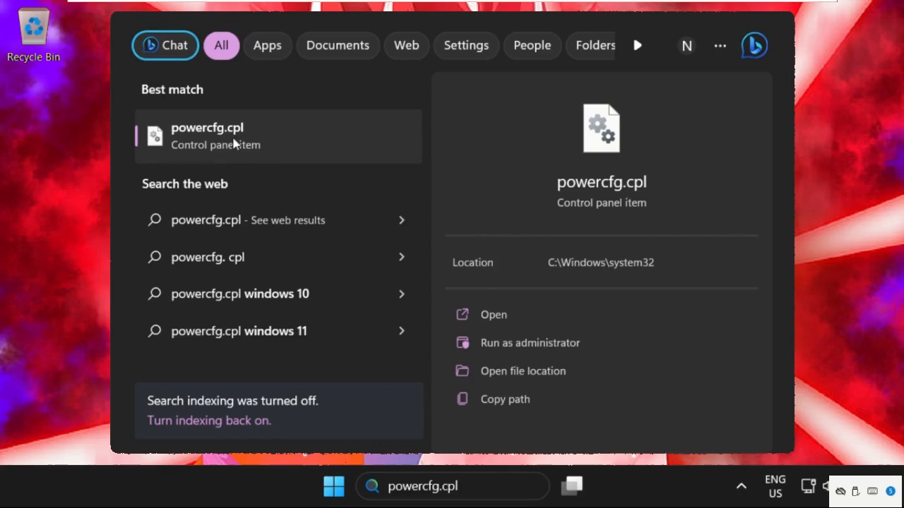
# Restore the Power saver plan to its default settings in Power Options
pyautogui.click(493, 314)
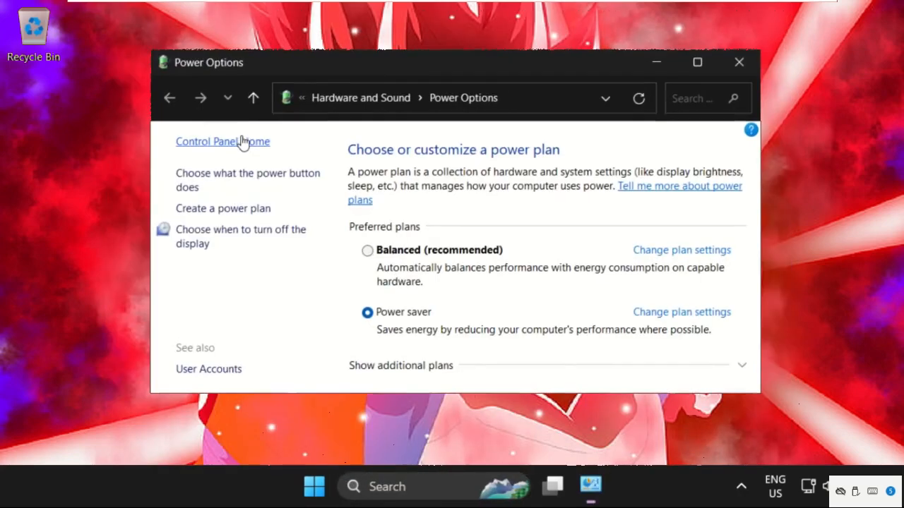
pyautogui.moveTo(472, 289)
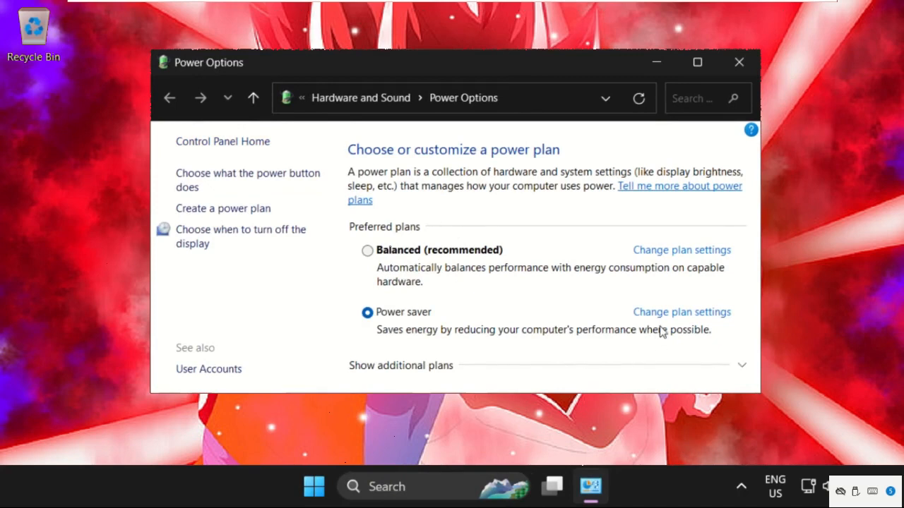
pyautogui.click(681, 311)
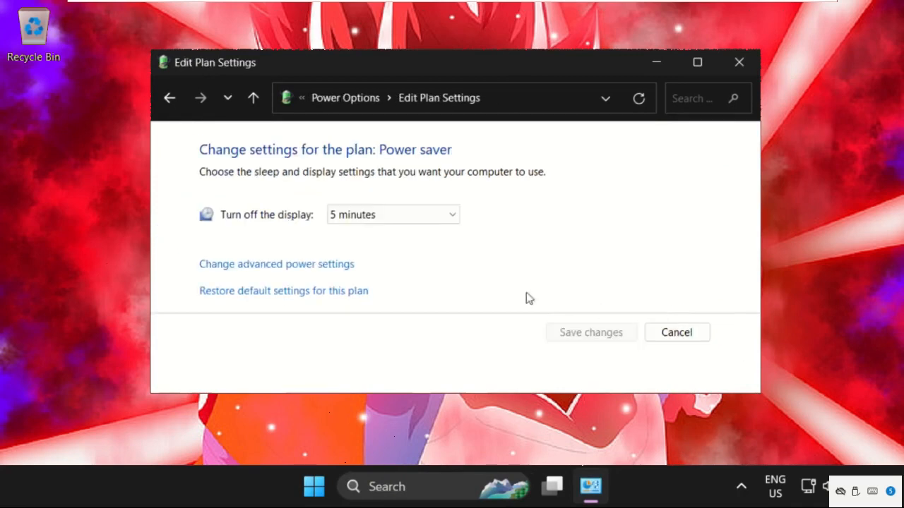
pyautogui.moveTo(283, 290)
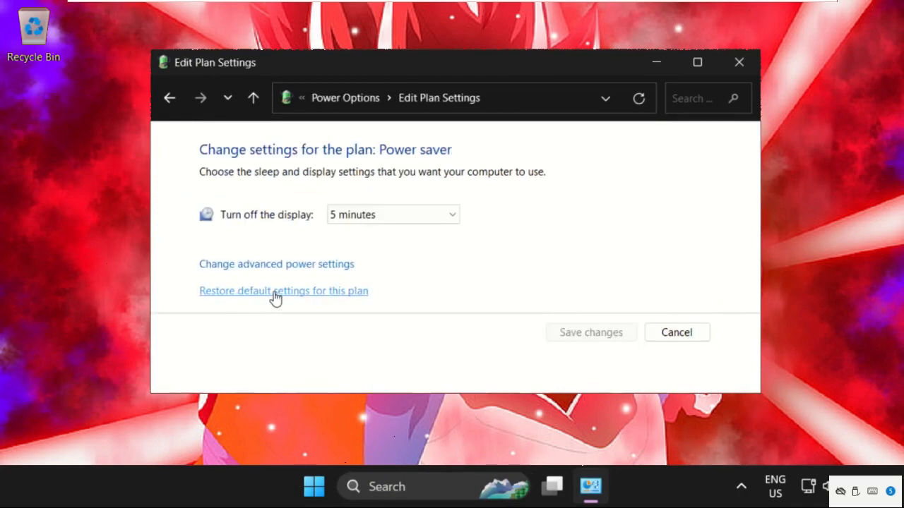
pyautogui.click(283, 290)
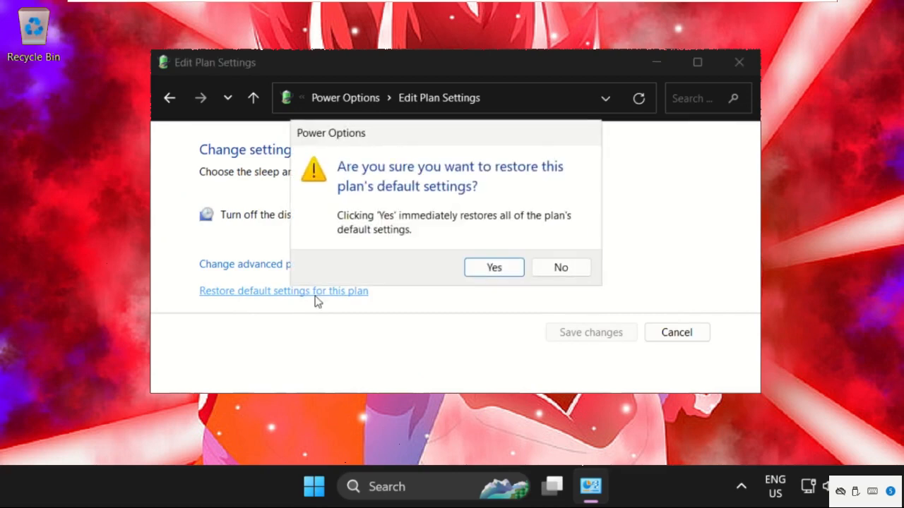
pyautogui.click(493, 267)
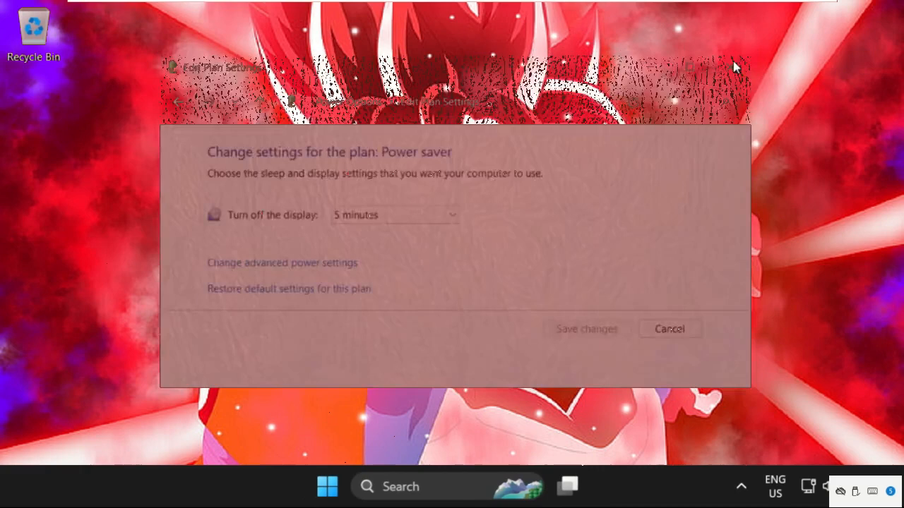
# Search Windows for 'settings'
pyautogui.click(668, 328)
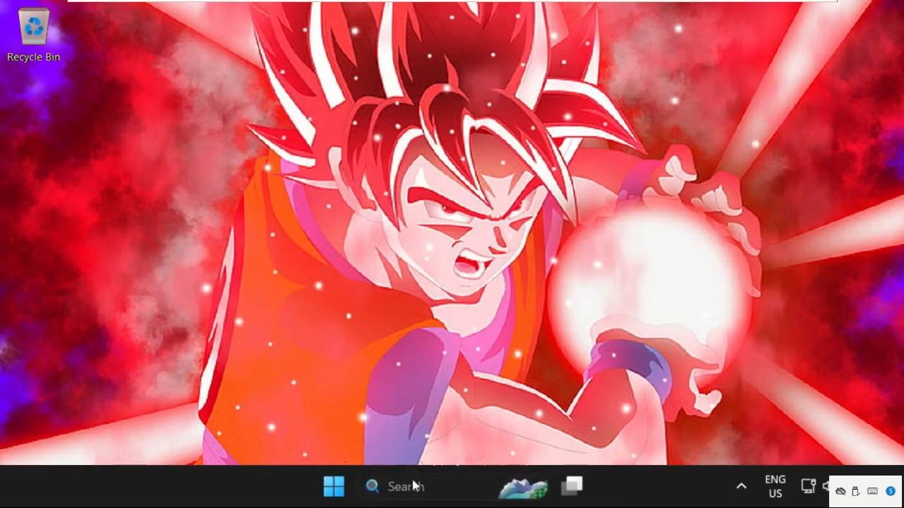
pyautogui.write('setto')
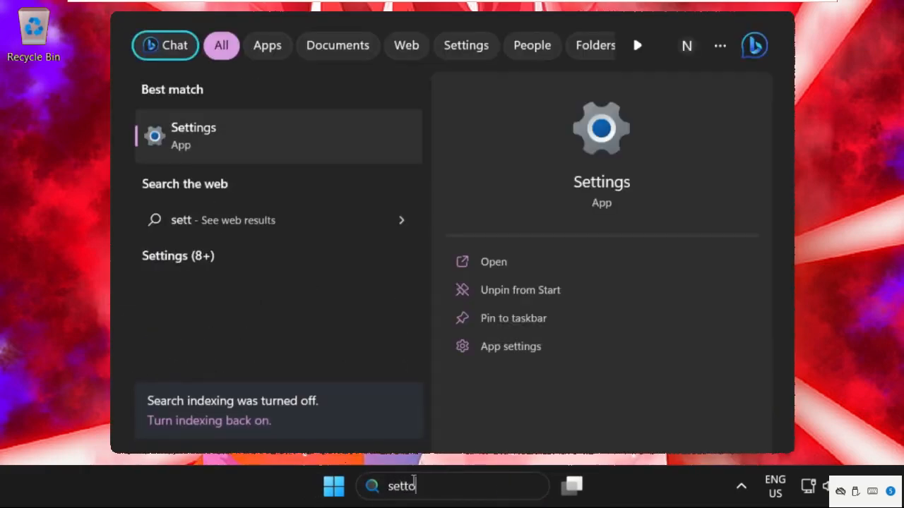
pyautogui.write('o')
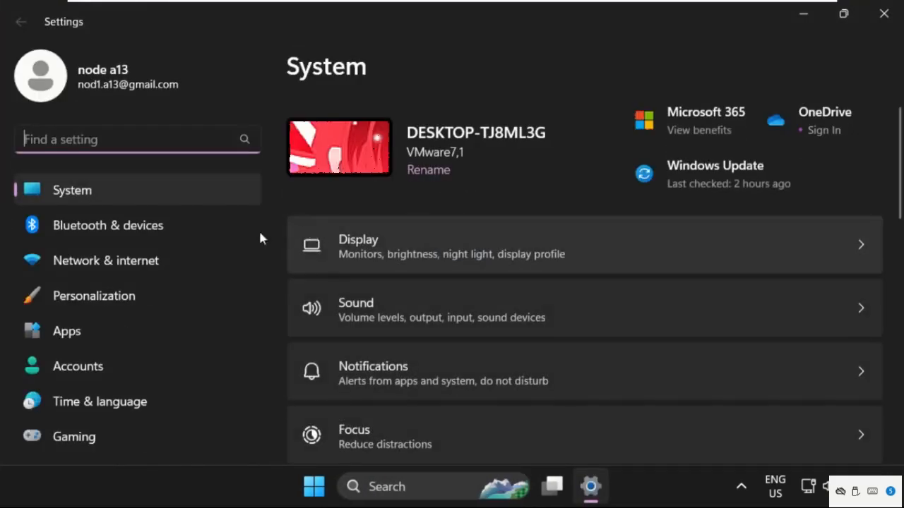
pyautogui.moveTo(94, 296)
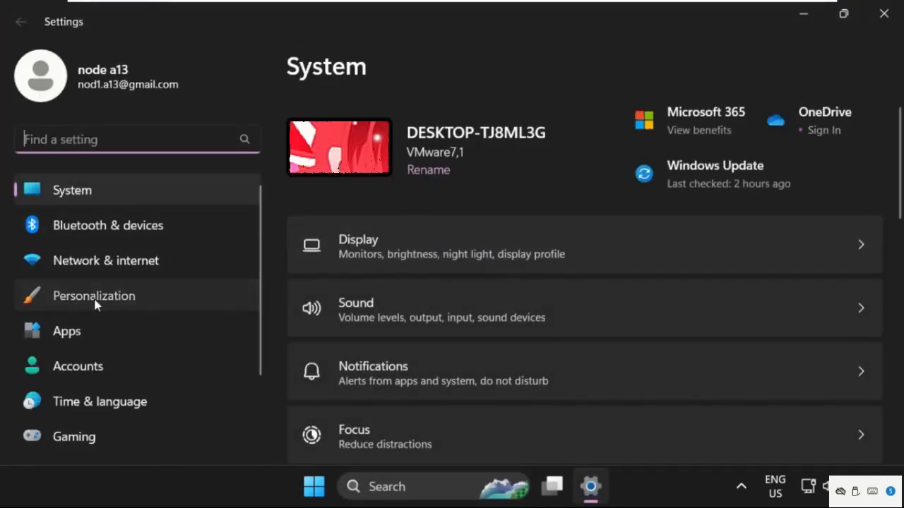
# Set the accent color to Manual under Personalization > Colors
pyautogui.click(94, 296)
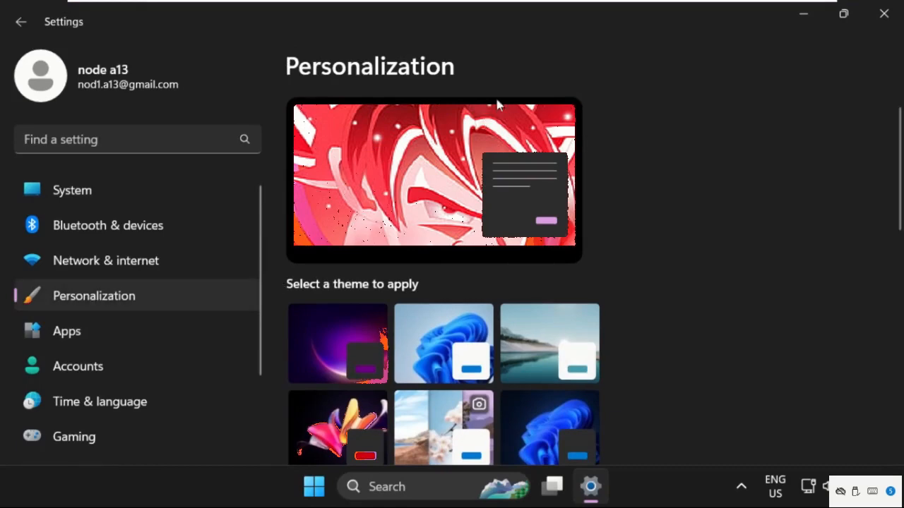
pyautogui.click(842, 13)
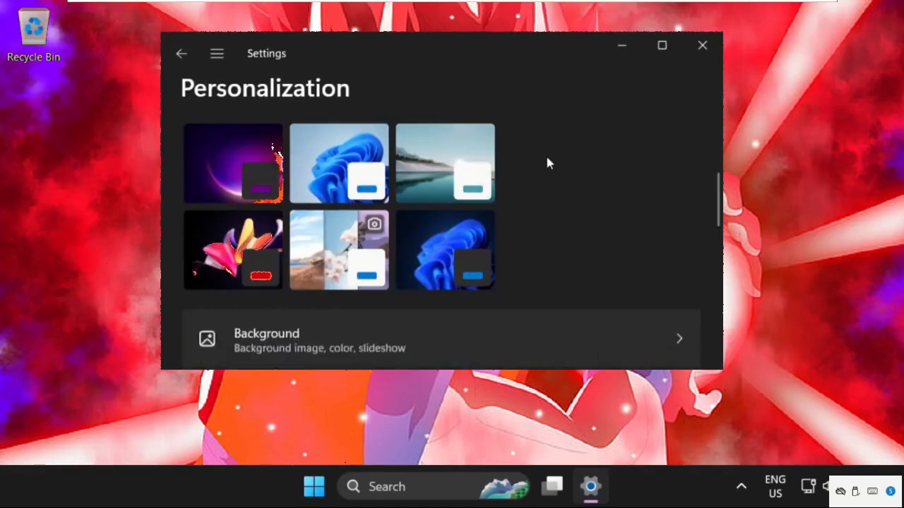
pyautogui.scroll(-3)
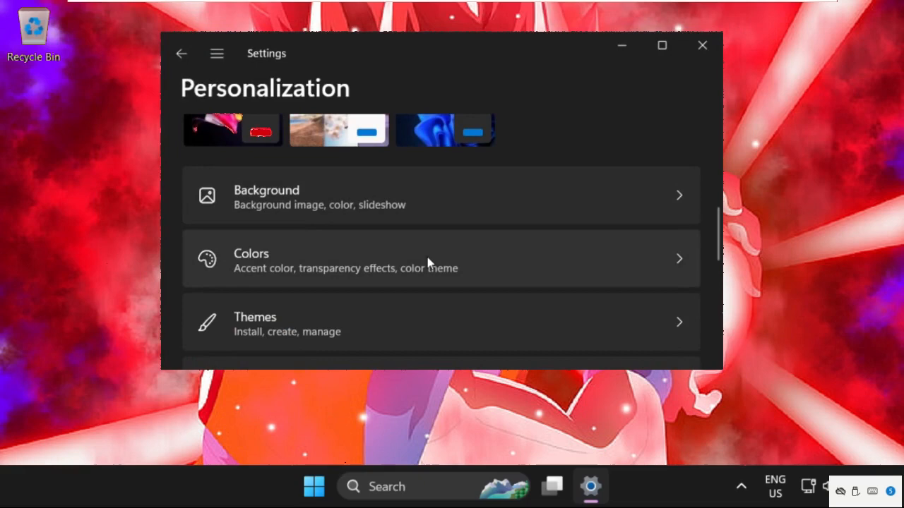
pyautogui.click(441, 259)
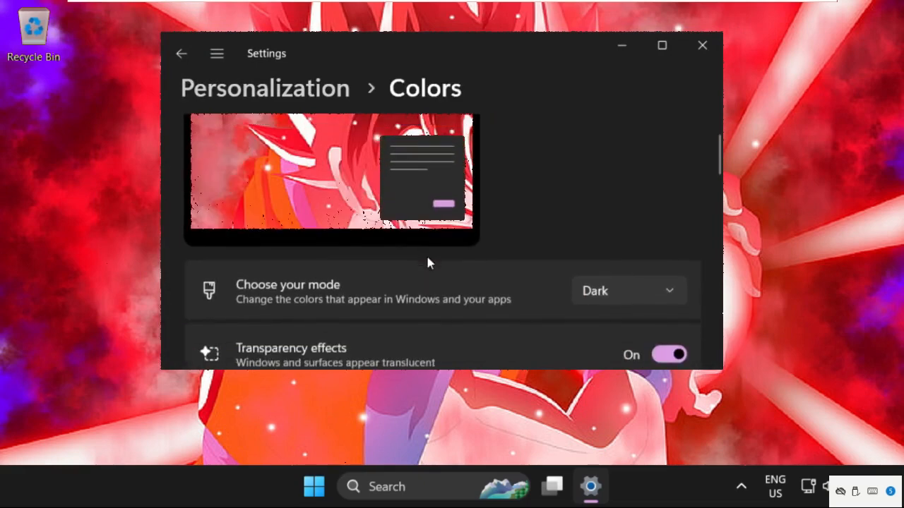
pyautogui.scroll(-3)
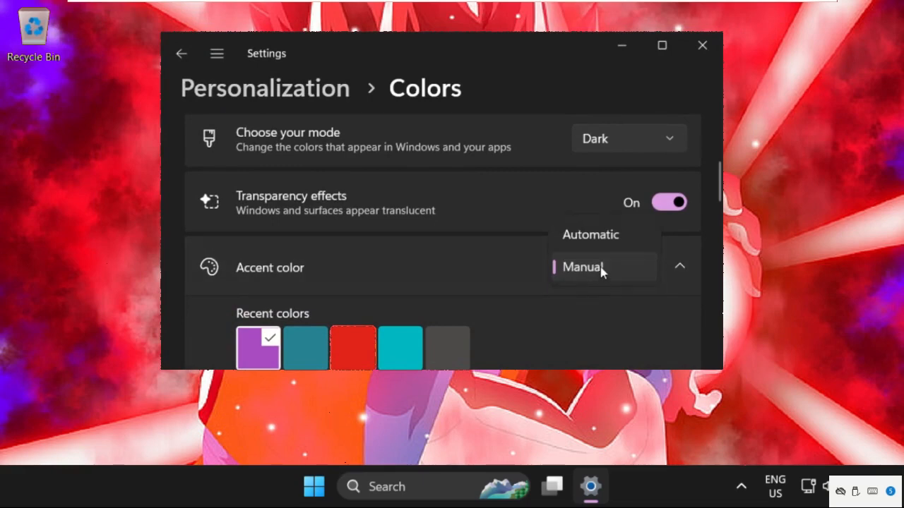
pyautogui.click(583, 267)
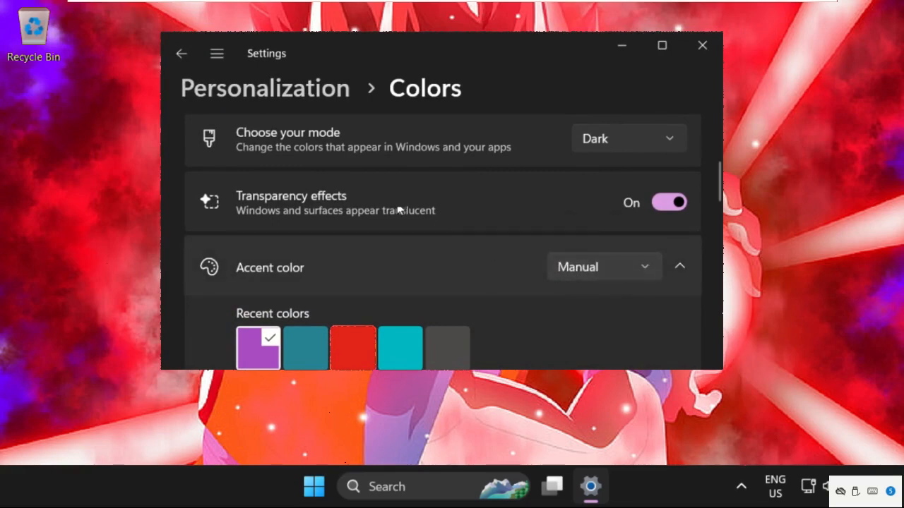
pyautogui.click(662, 45)
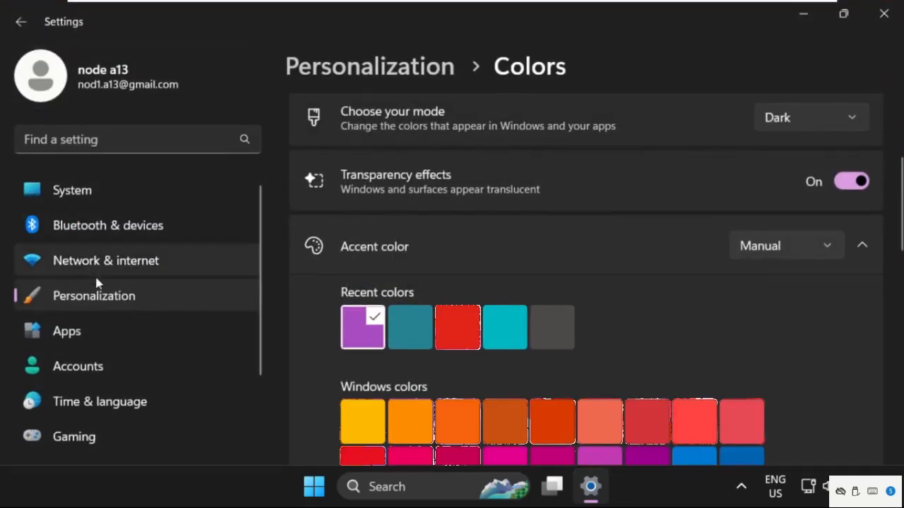
pyautogui.moveTo(98, 374)
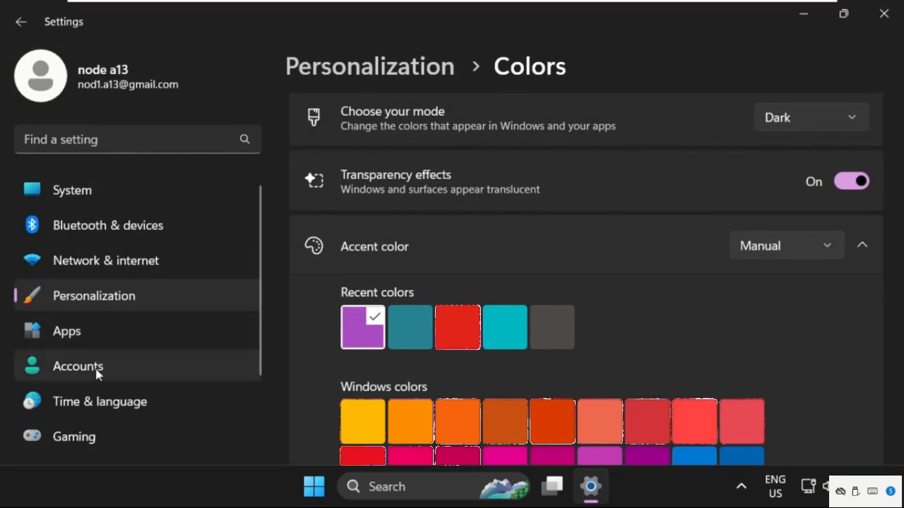
# Turn Animation effects off under Accessibility > Visual effects, then return to System
pyautogui.click(86, 372)
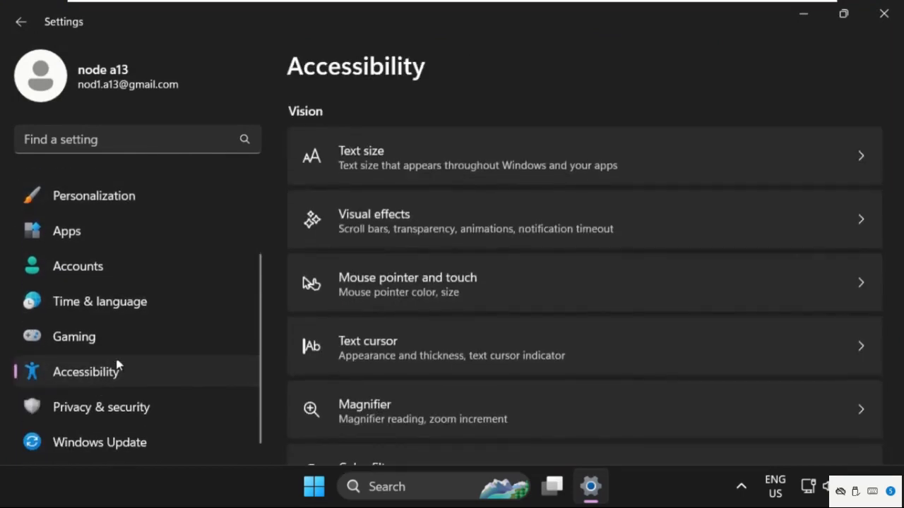
pyautogui.moveTo(551, 34)
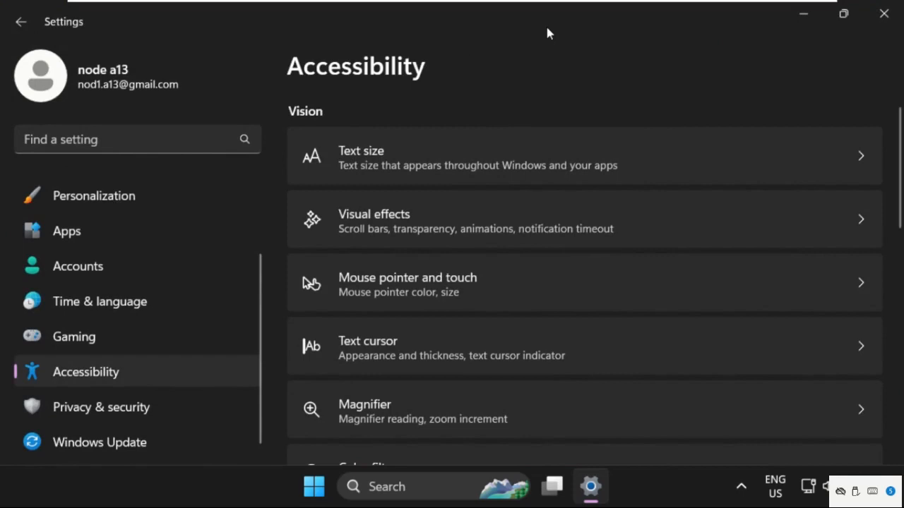
pyautogui.click(842, 14)
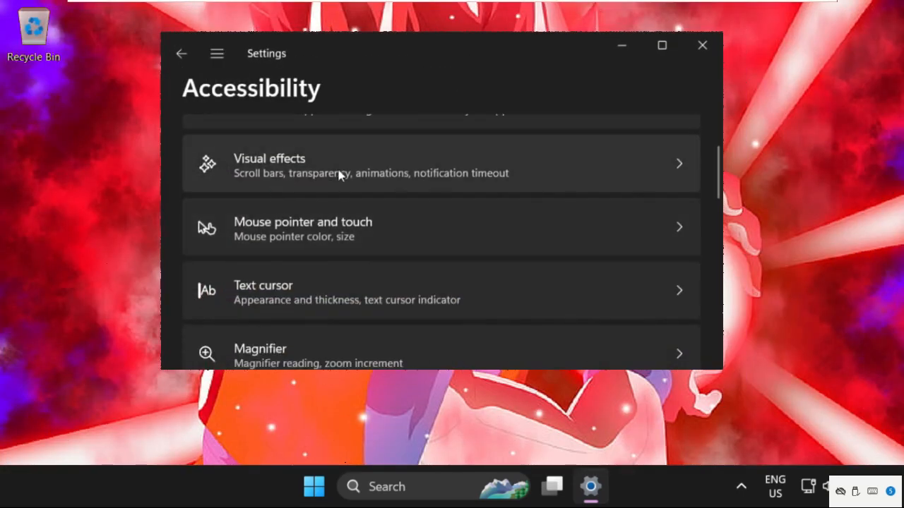
pyautogui.click(441, 163)
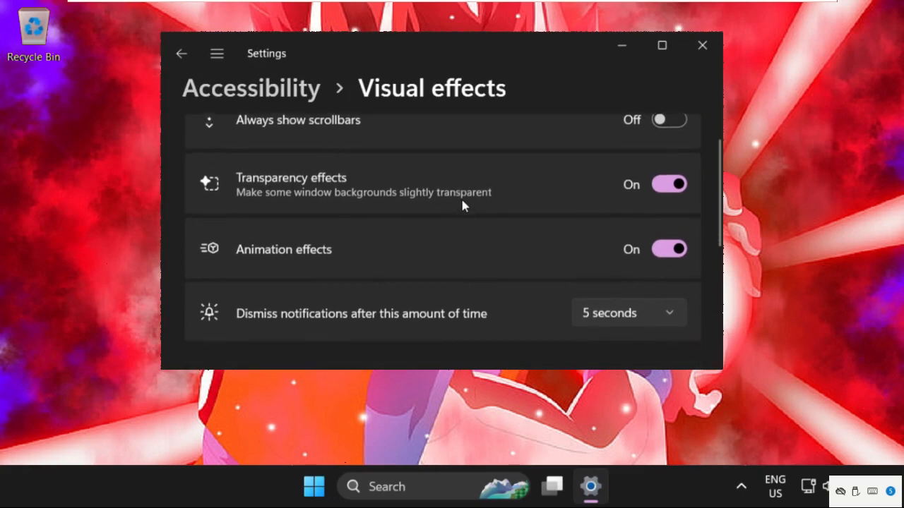
pyautogui.scroll(-3)
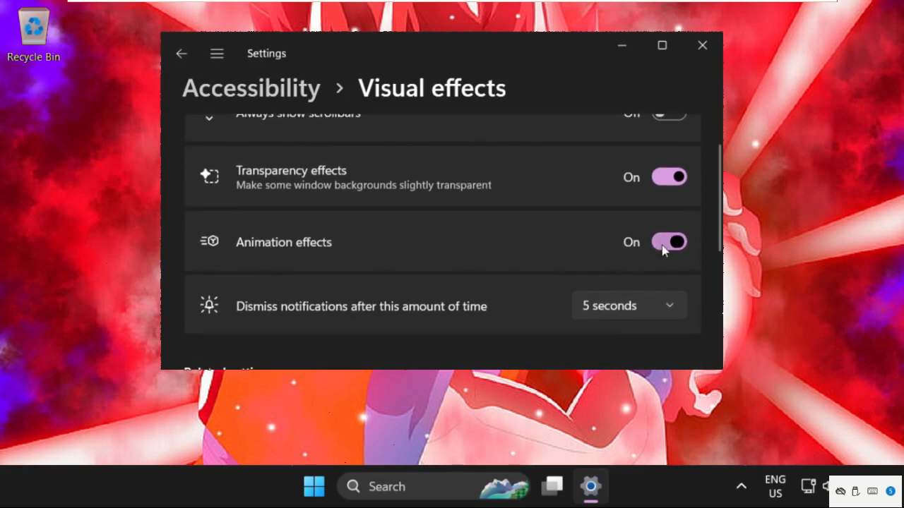
pyautogui.click(668, 241)
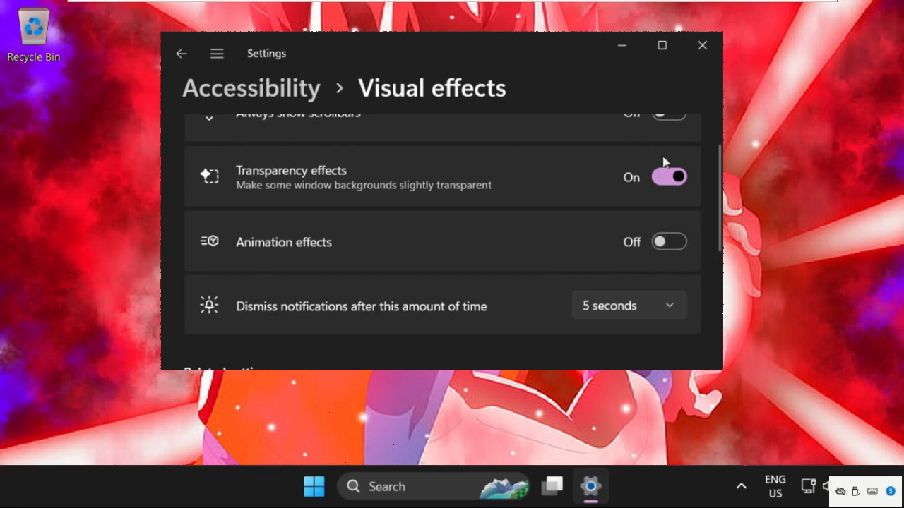
pyautogui.click(661, 45)
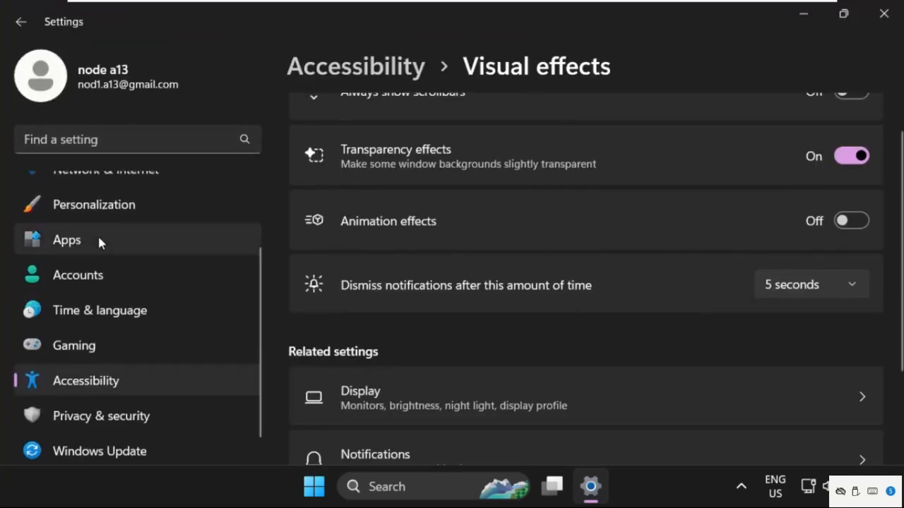
pyautogui.click(72, 190)
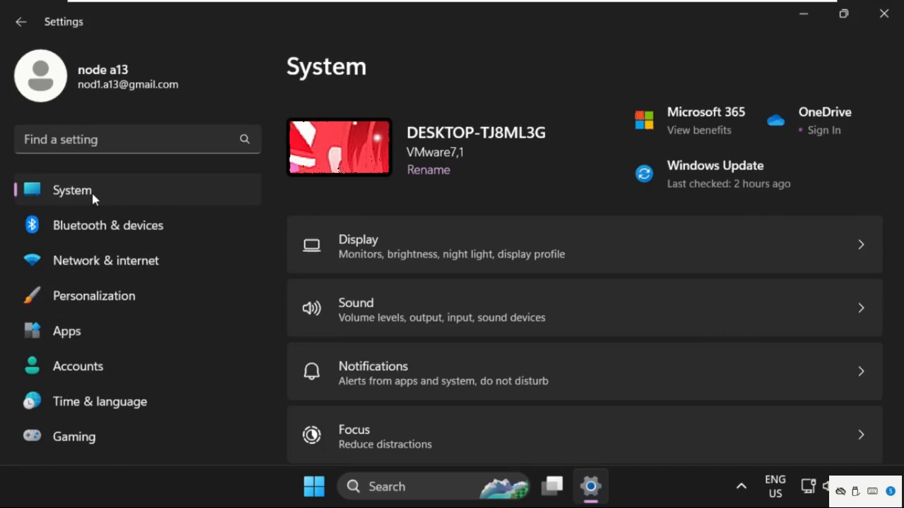
pyautogui.moveTo(877, 48)
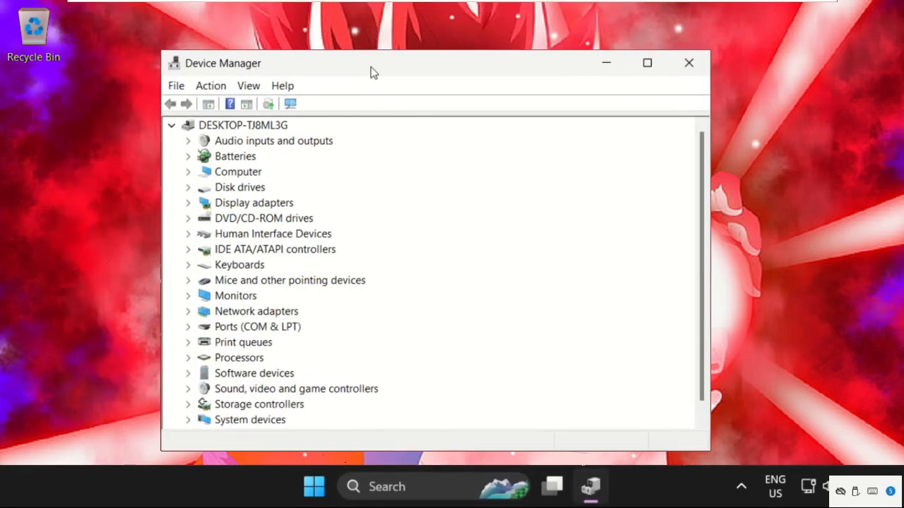
pyautogui.moveTo(198, 248)
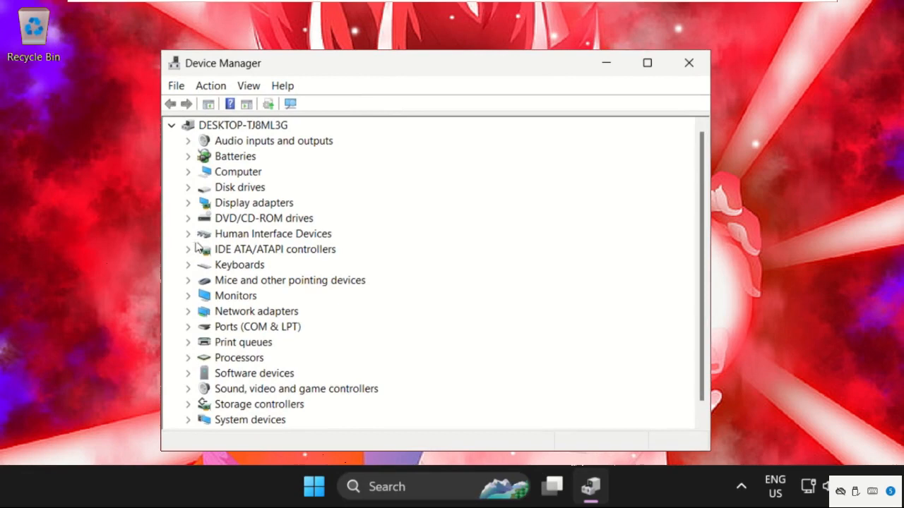
# Launch Update Driver for the Microsoft Basic Display Adapter under Display adapters
pyautogui.click(188, 203)
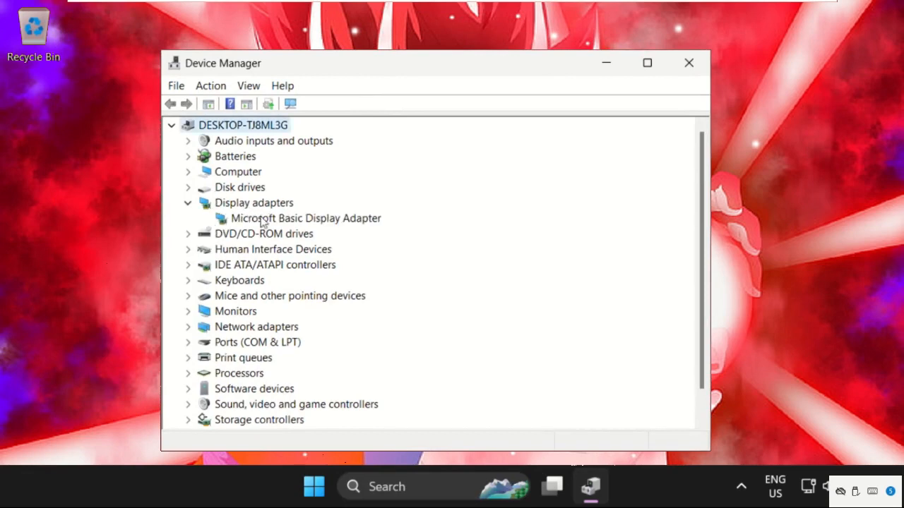
pyautogui.doubleClick(306, 219)
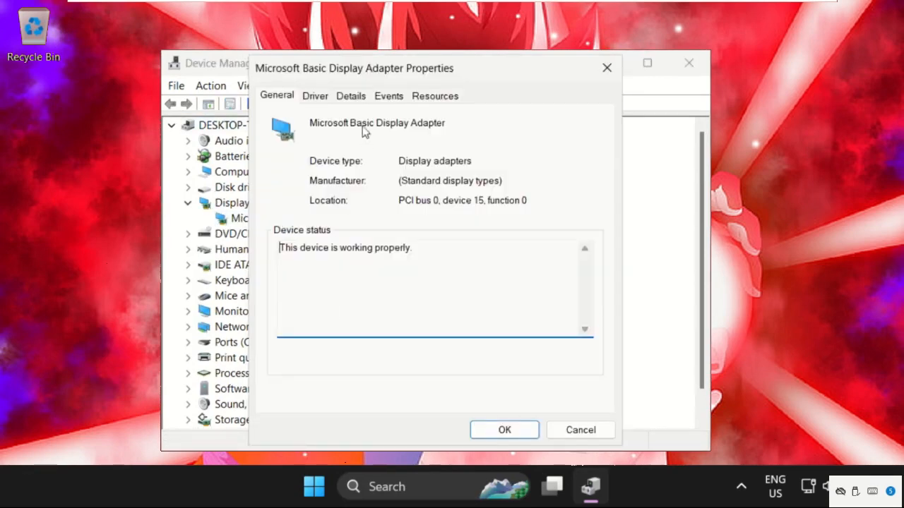
pyautogui.click(314, 95)
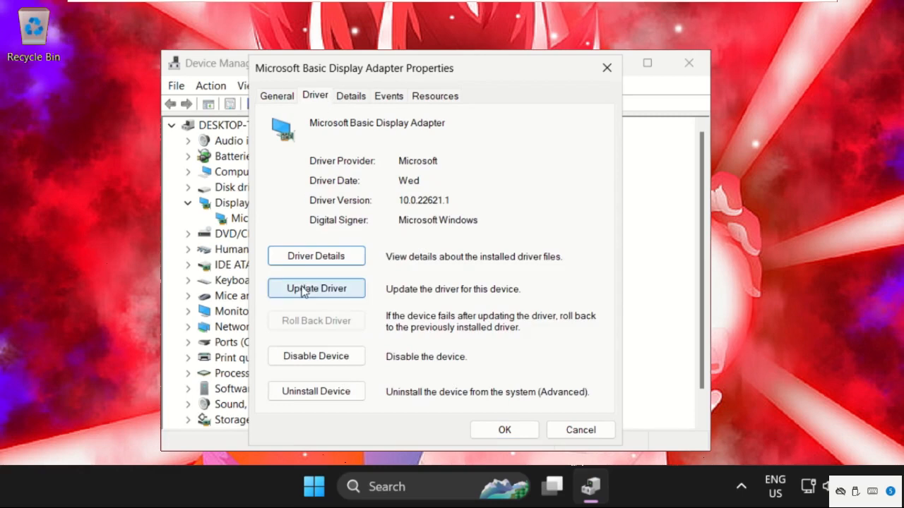
pyautogui.click(315, 288)
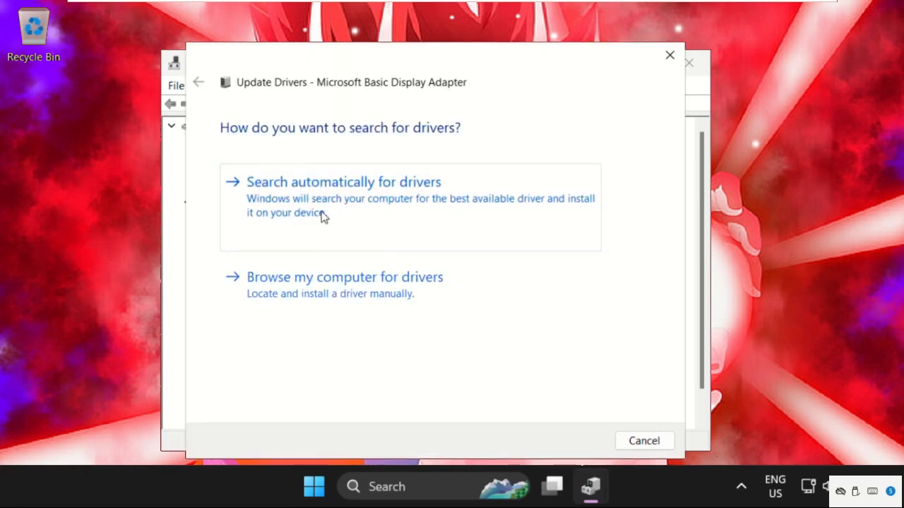
pyautogui.moveTo(343, 204)
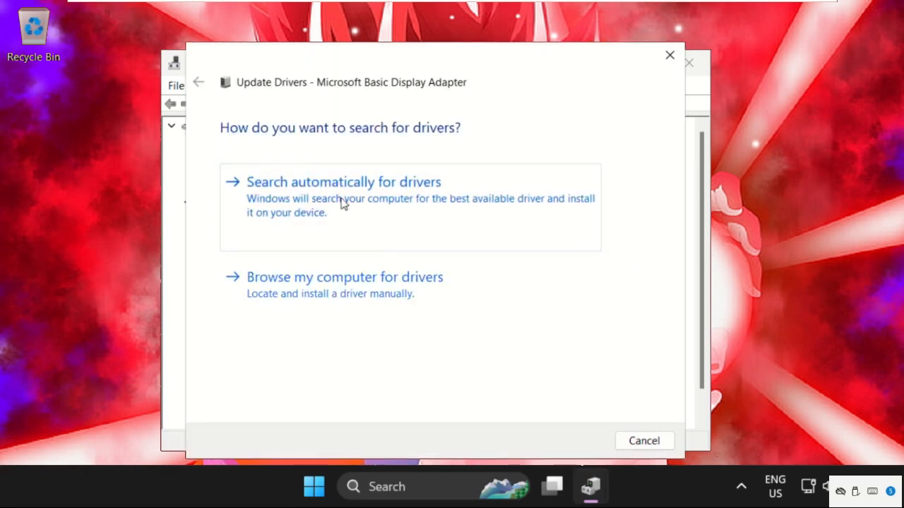
# Search automatically for the display adapter driver, close the wizard and Device Manager
pyautogui.click(344, 181)
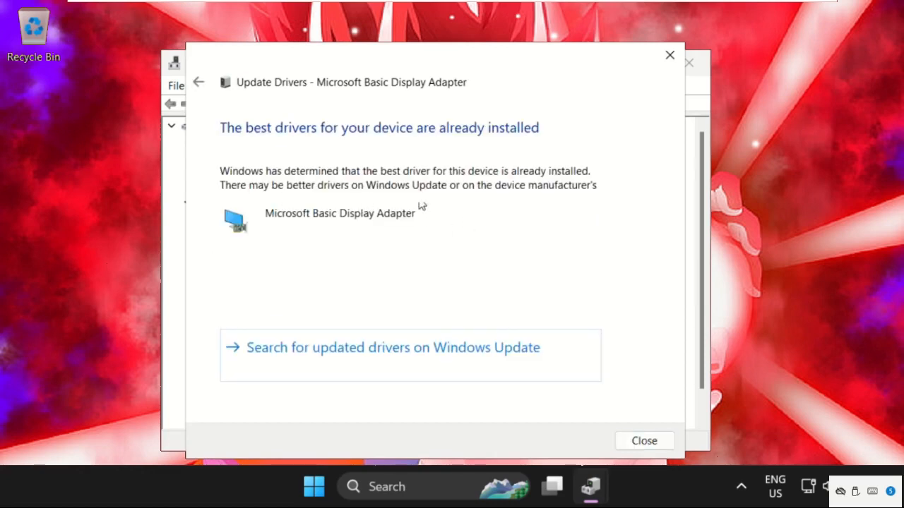
pyautogui.moveTo(810, 488)
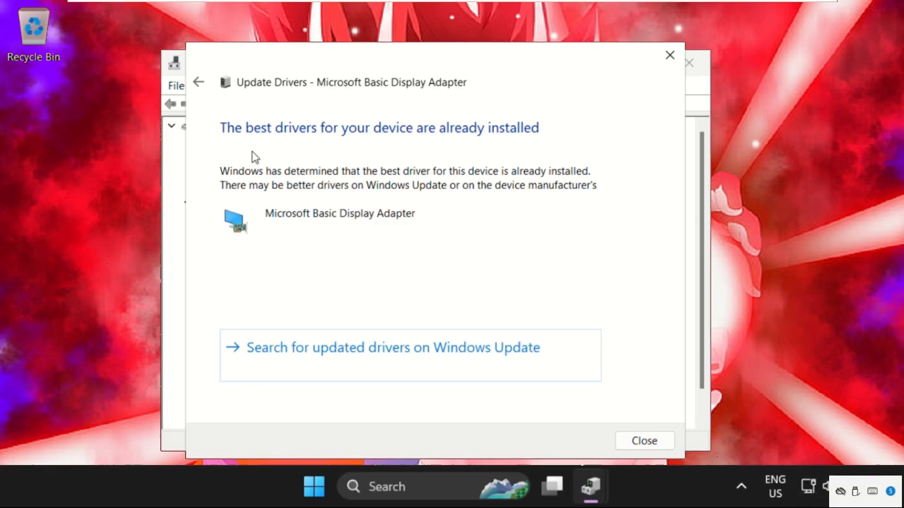
pyautogui.moveTo(538, 157)
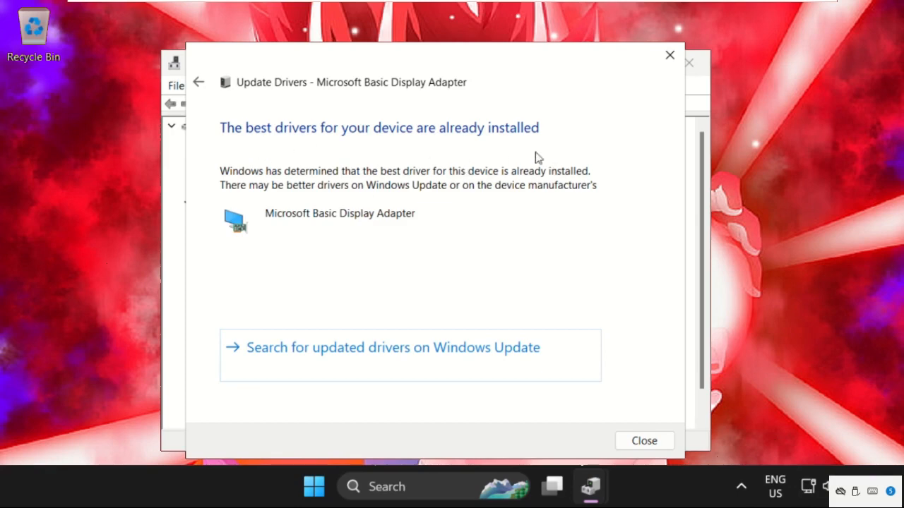
pyautogui.moveTo(630, 433)
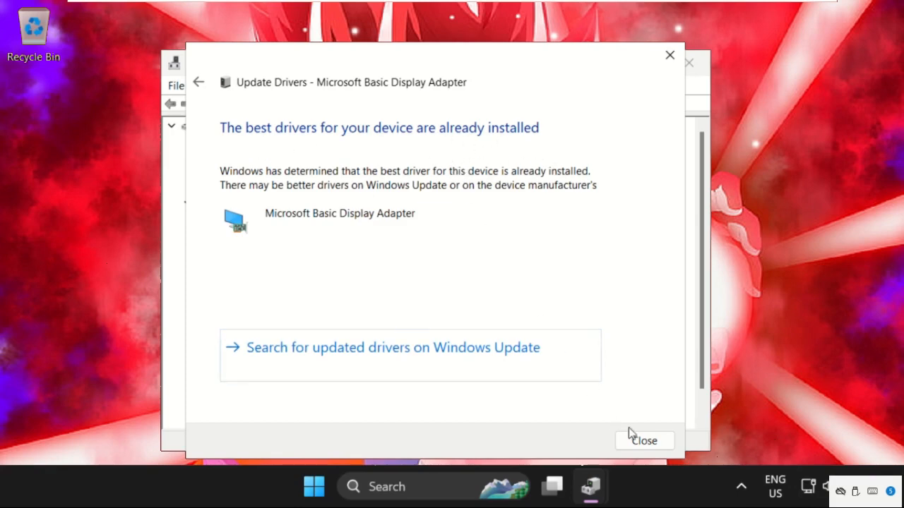
pyautogui.click(643, 441)
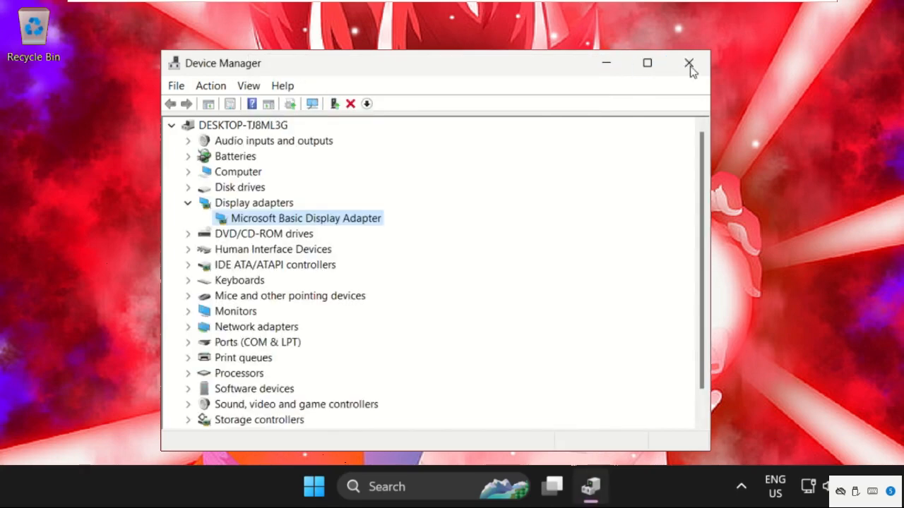
pyautogui.click(689, 63)
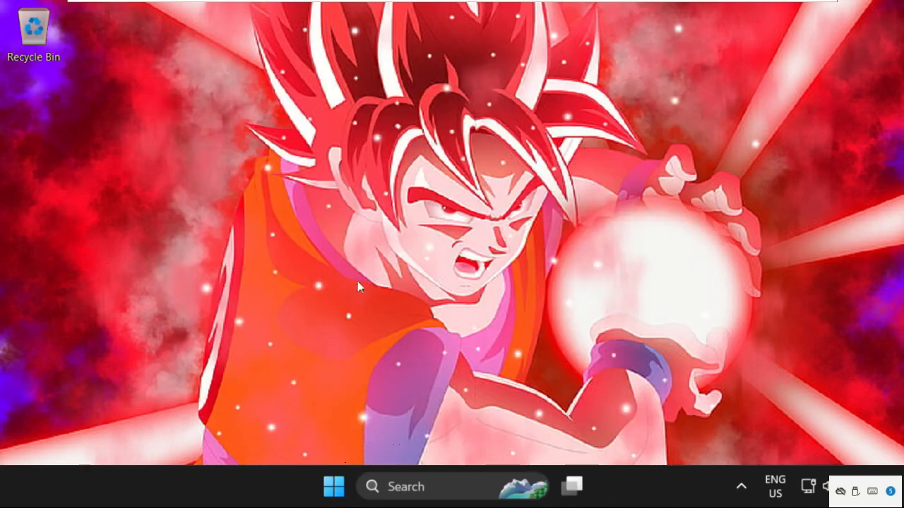